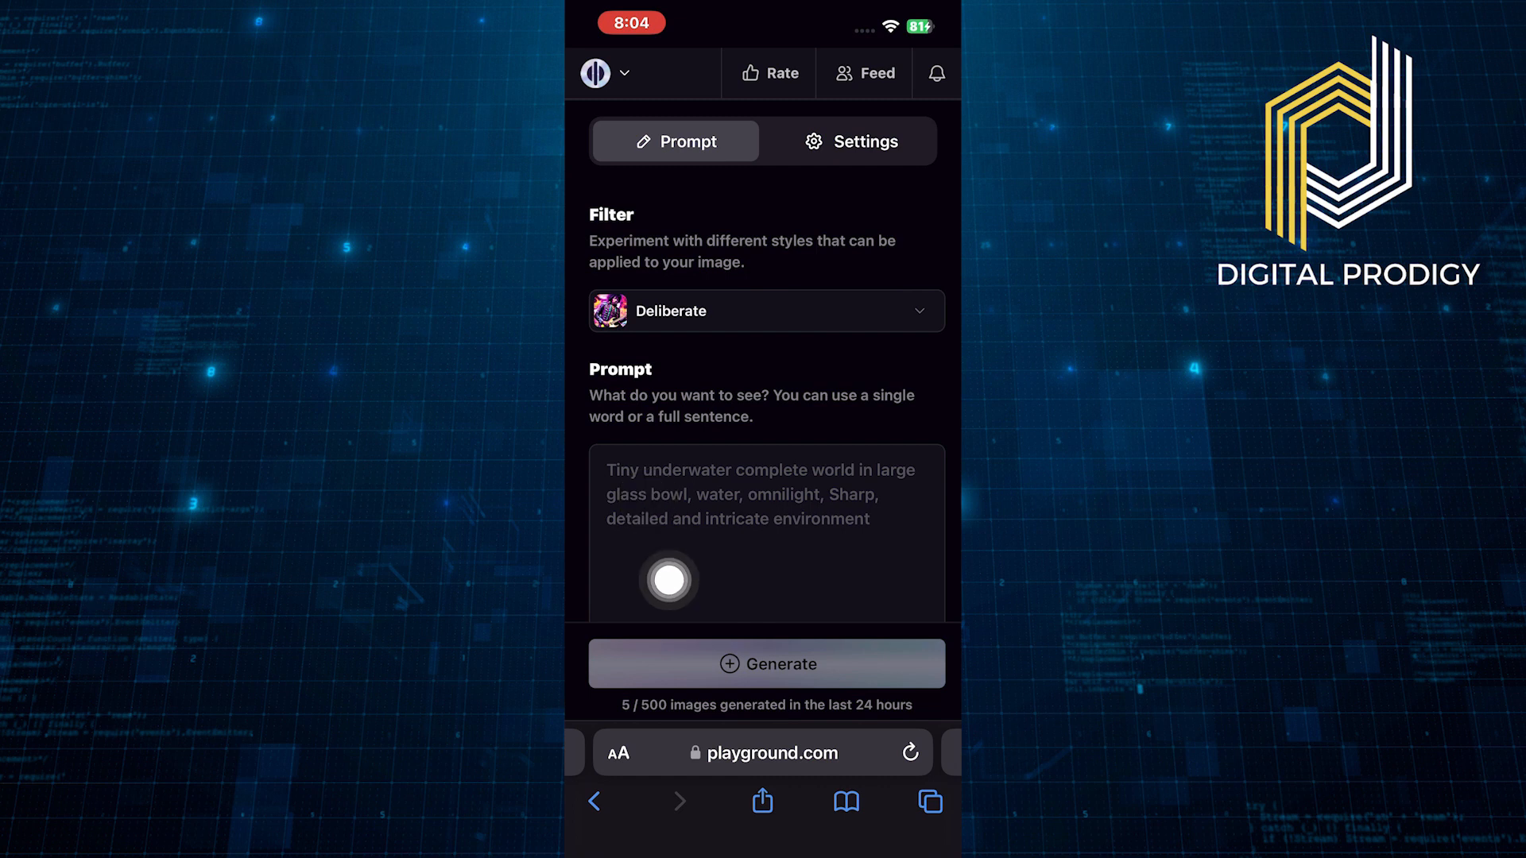
Open the style filter gallery, currently set to Deliberate.
left_click(764, 310)
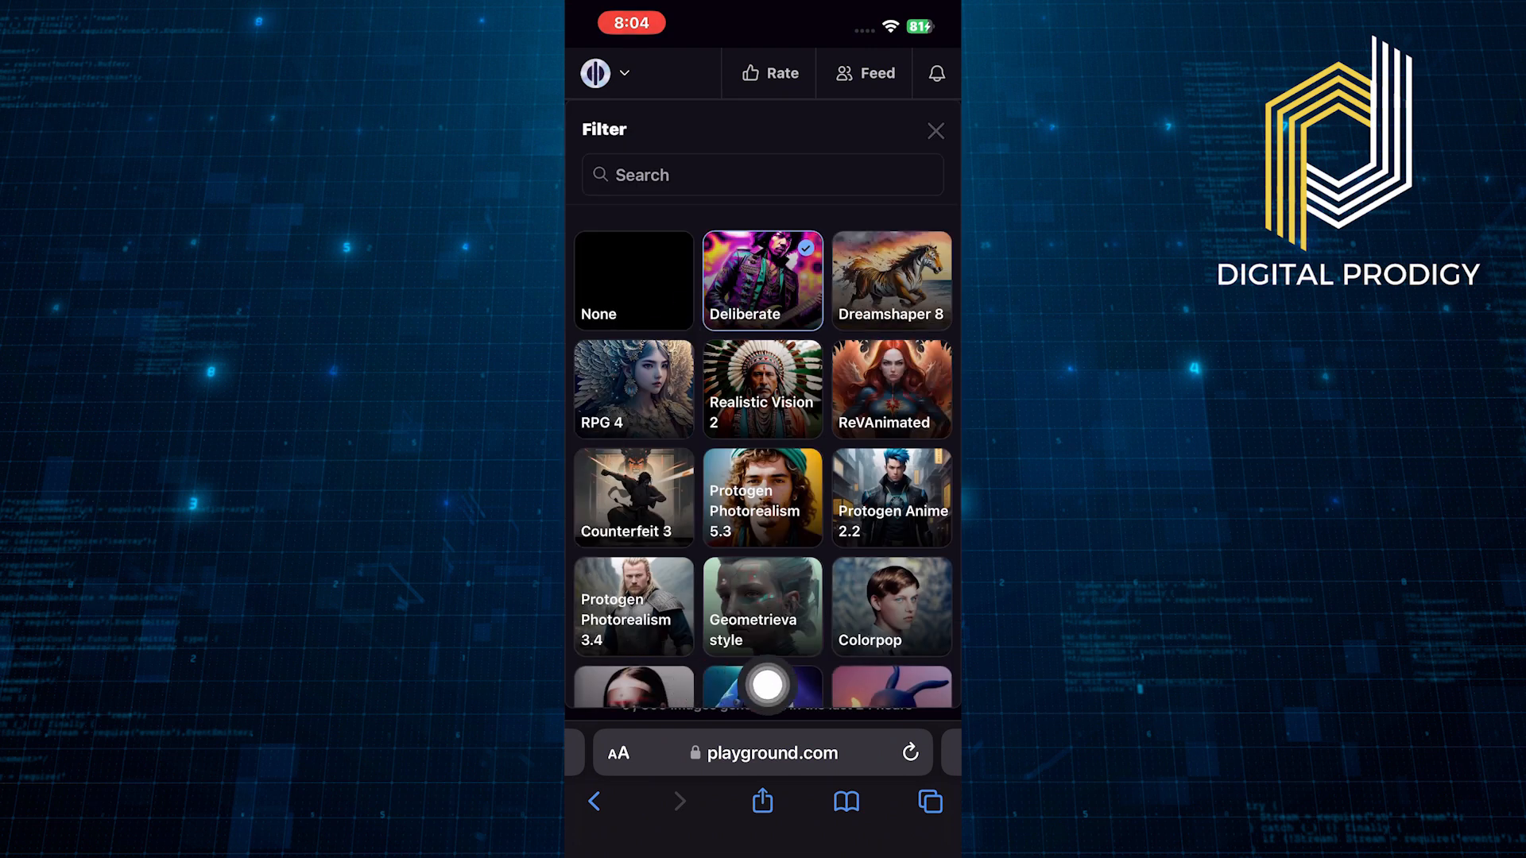
mouse_move(696, 351)
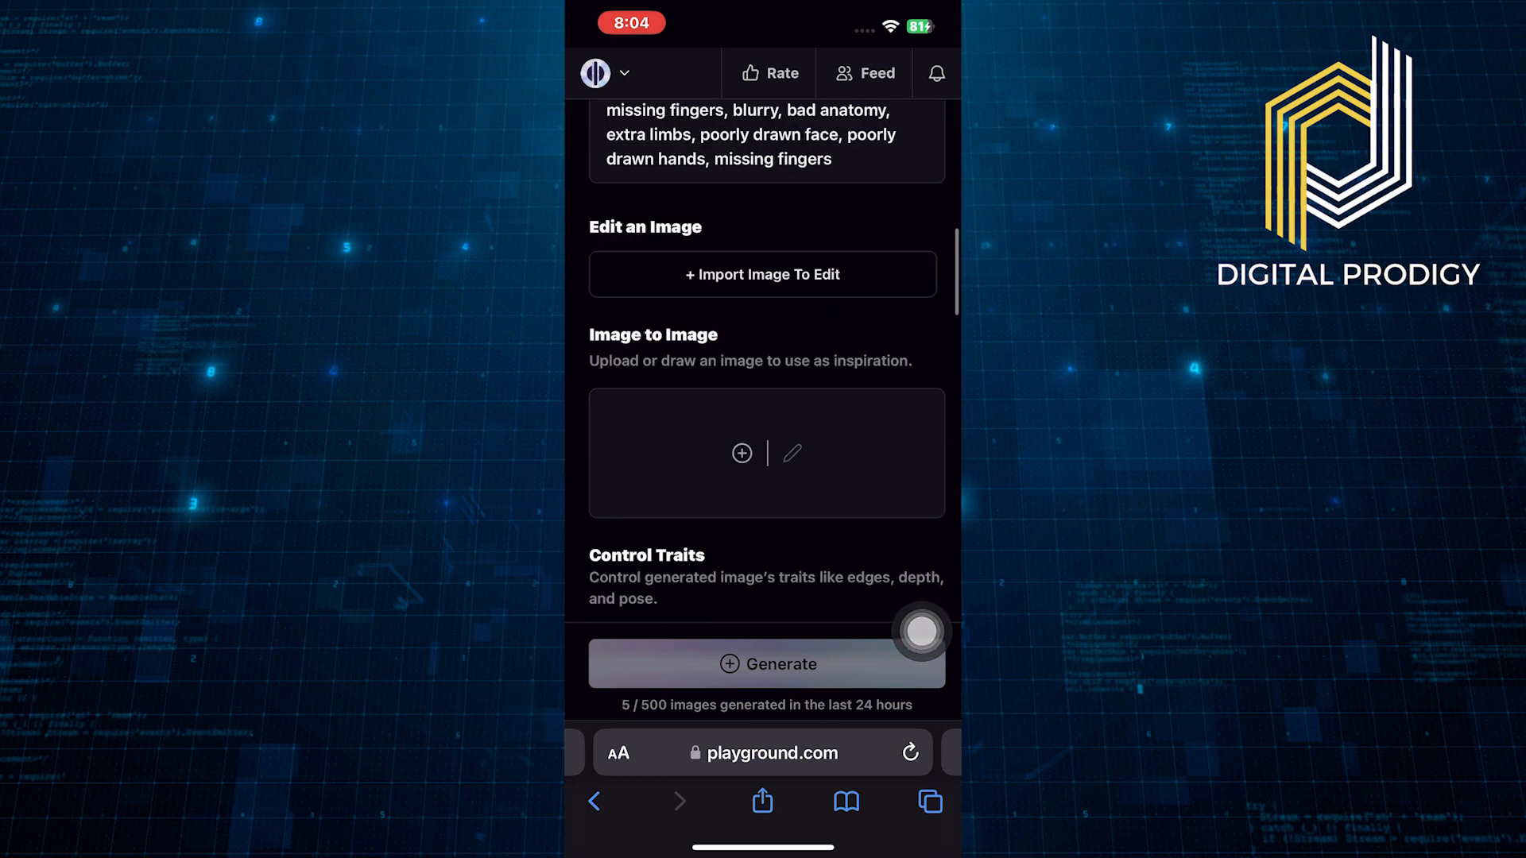
Upload the man's Eiffel Tower photo from the photo library as the Edge → Image control.
scroll("down", 3)
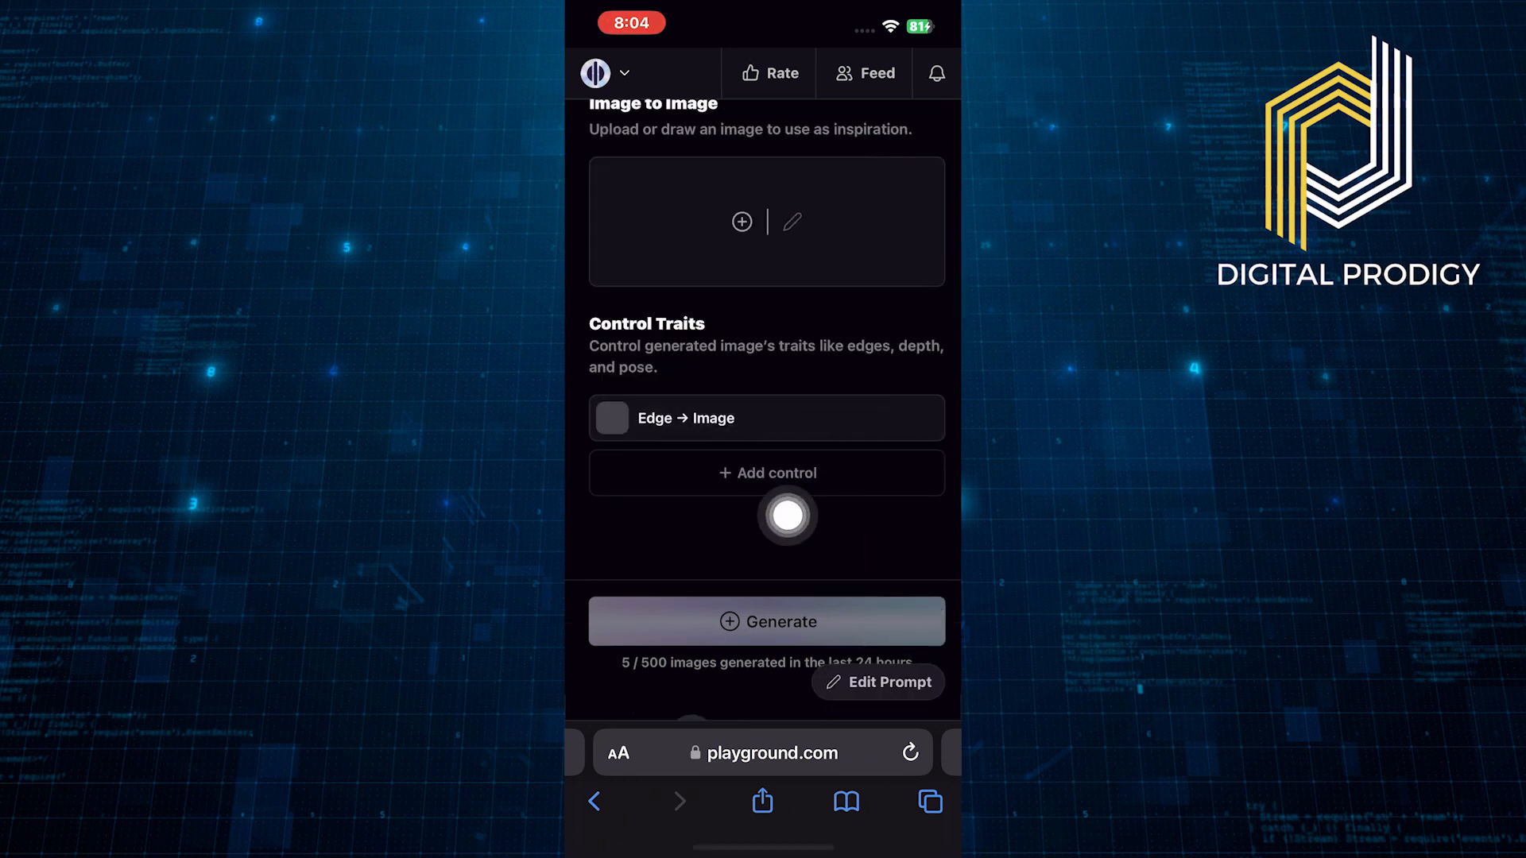
left_click(766, 418)
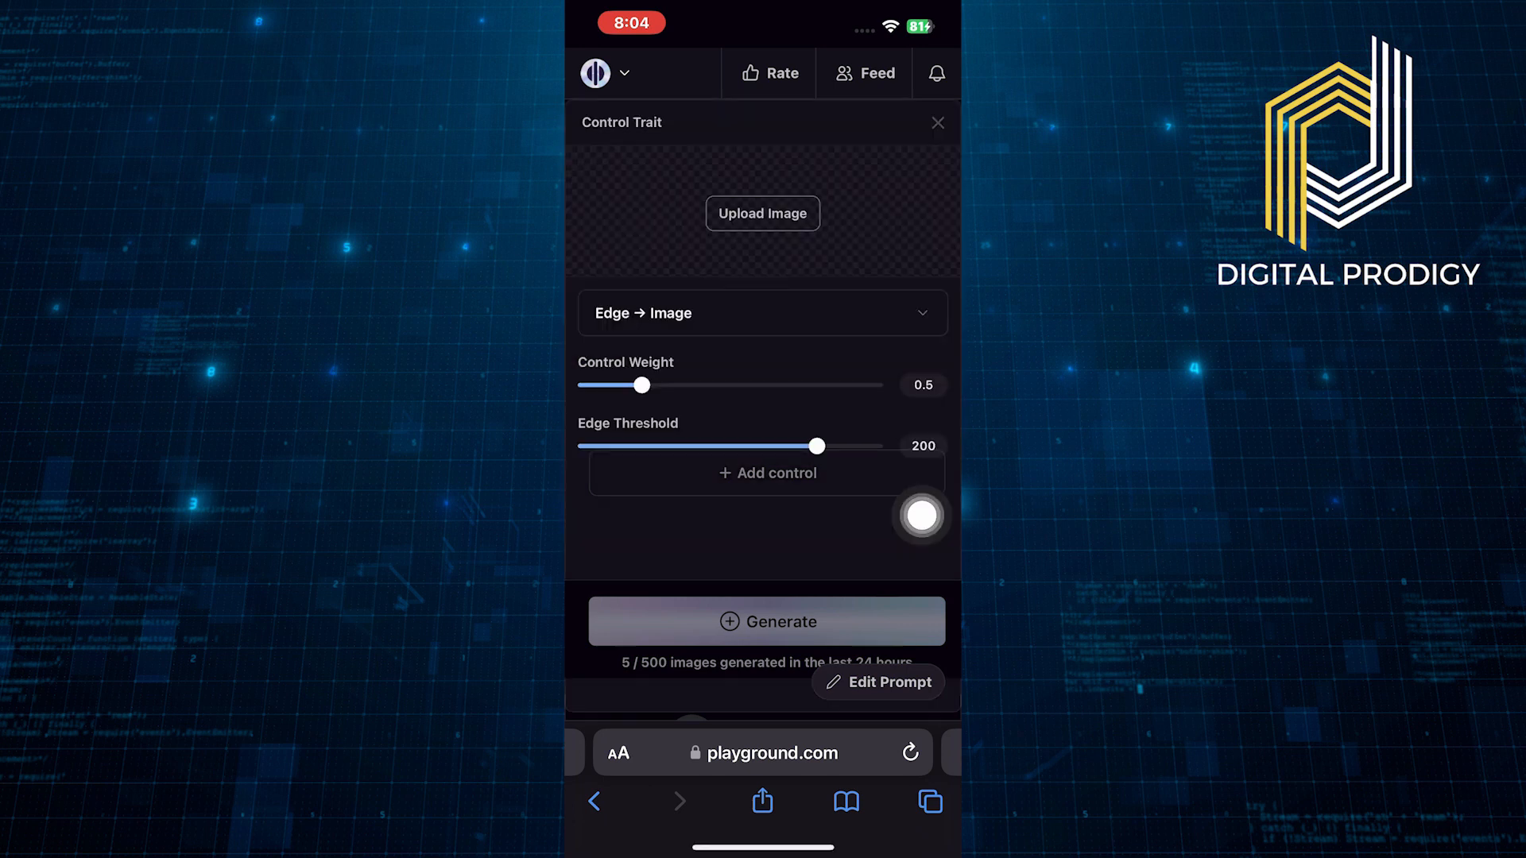
left_click(762, 213)
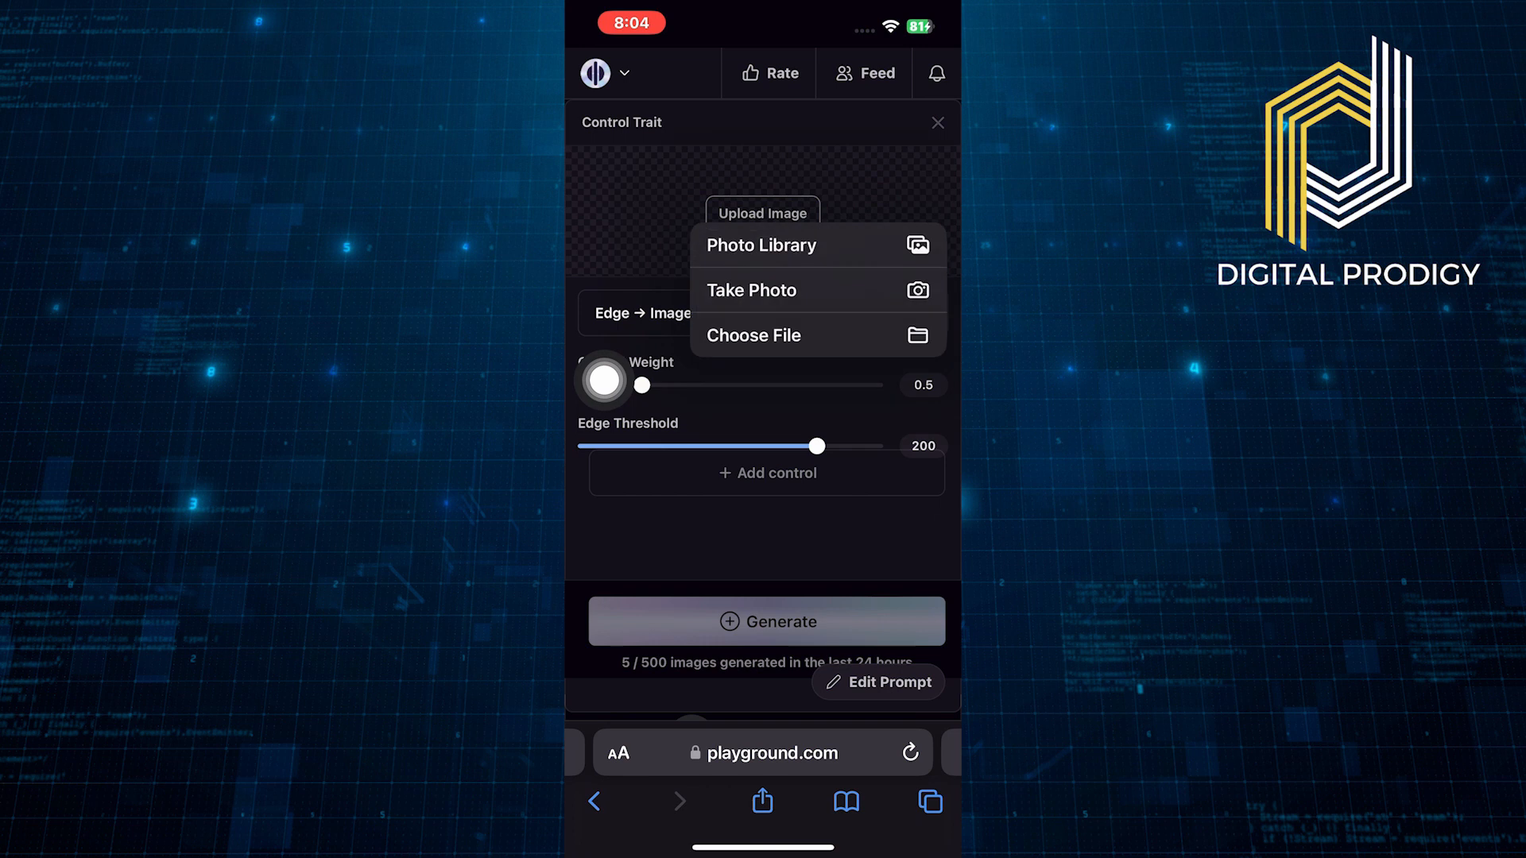
left_click(761, 244)
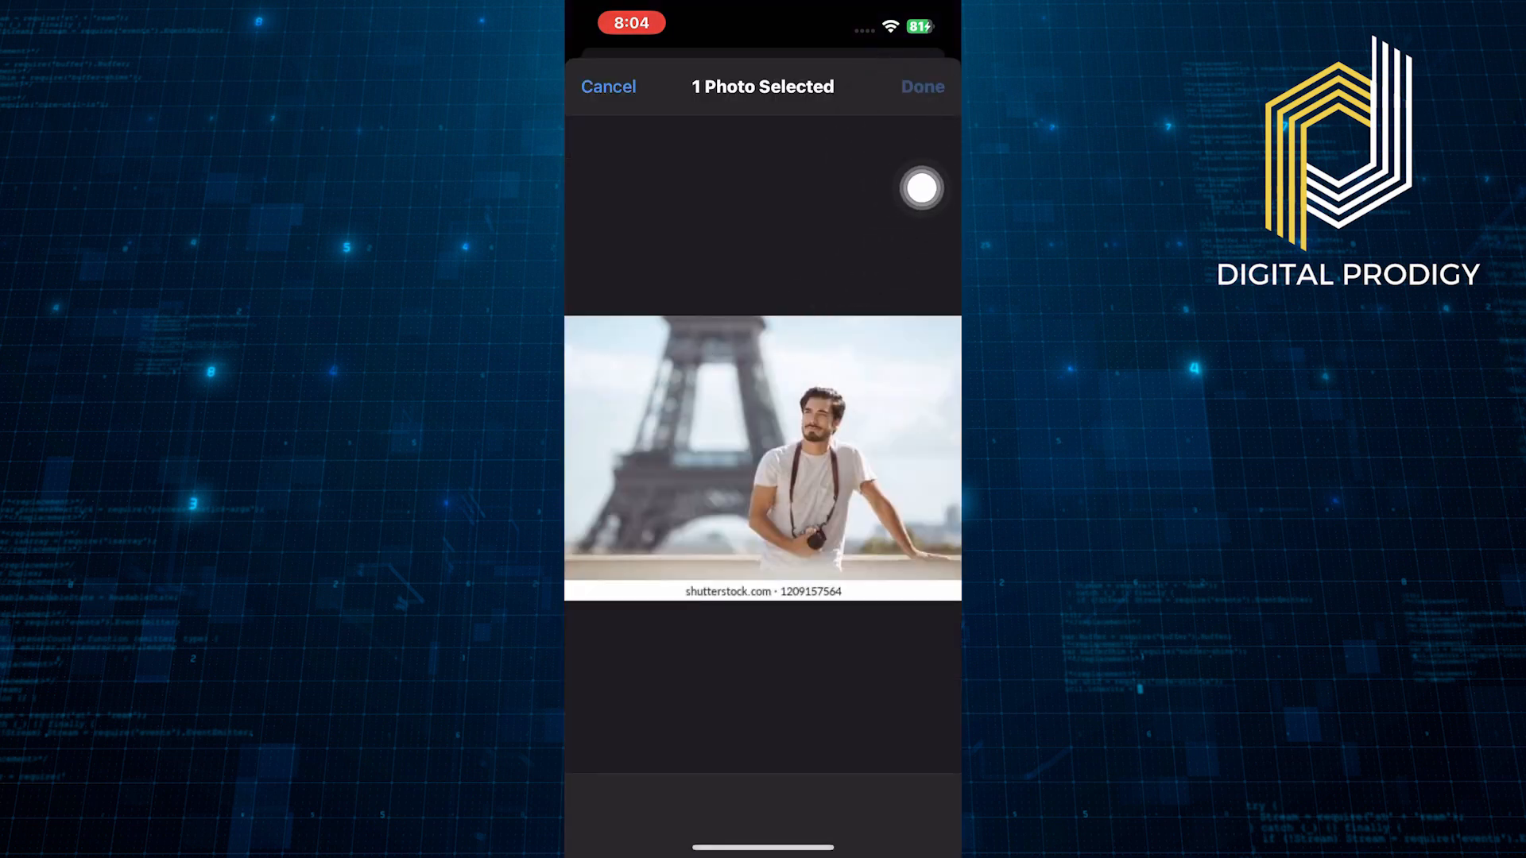
left_click(920, 86)
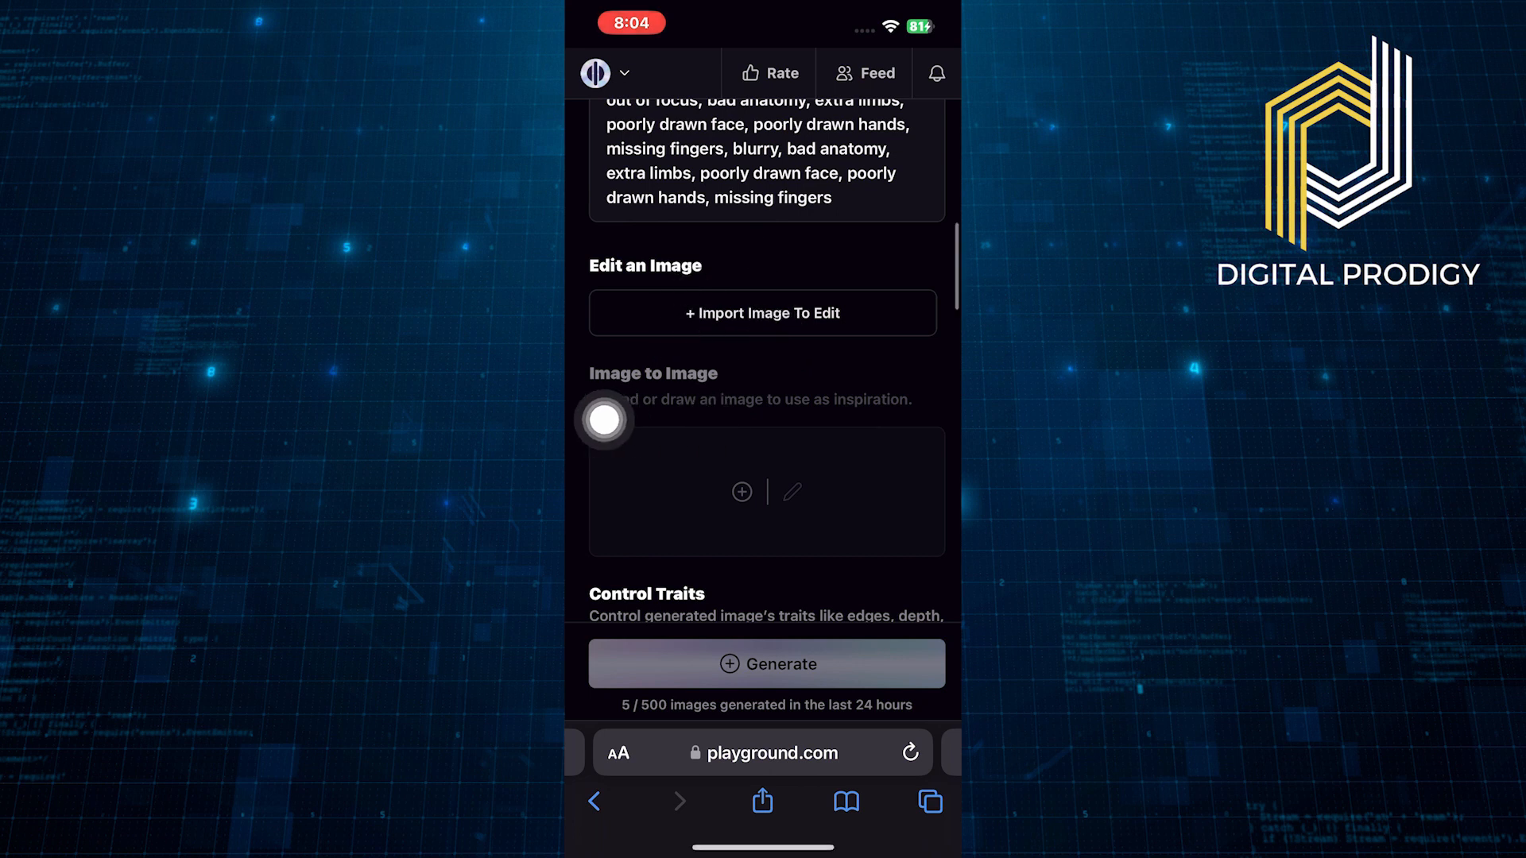
scroll("down", 3)
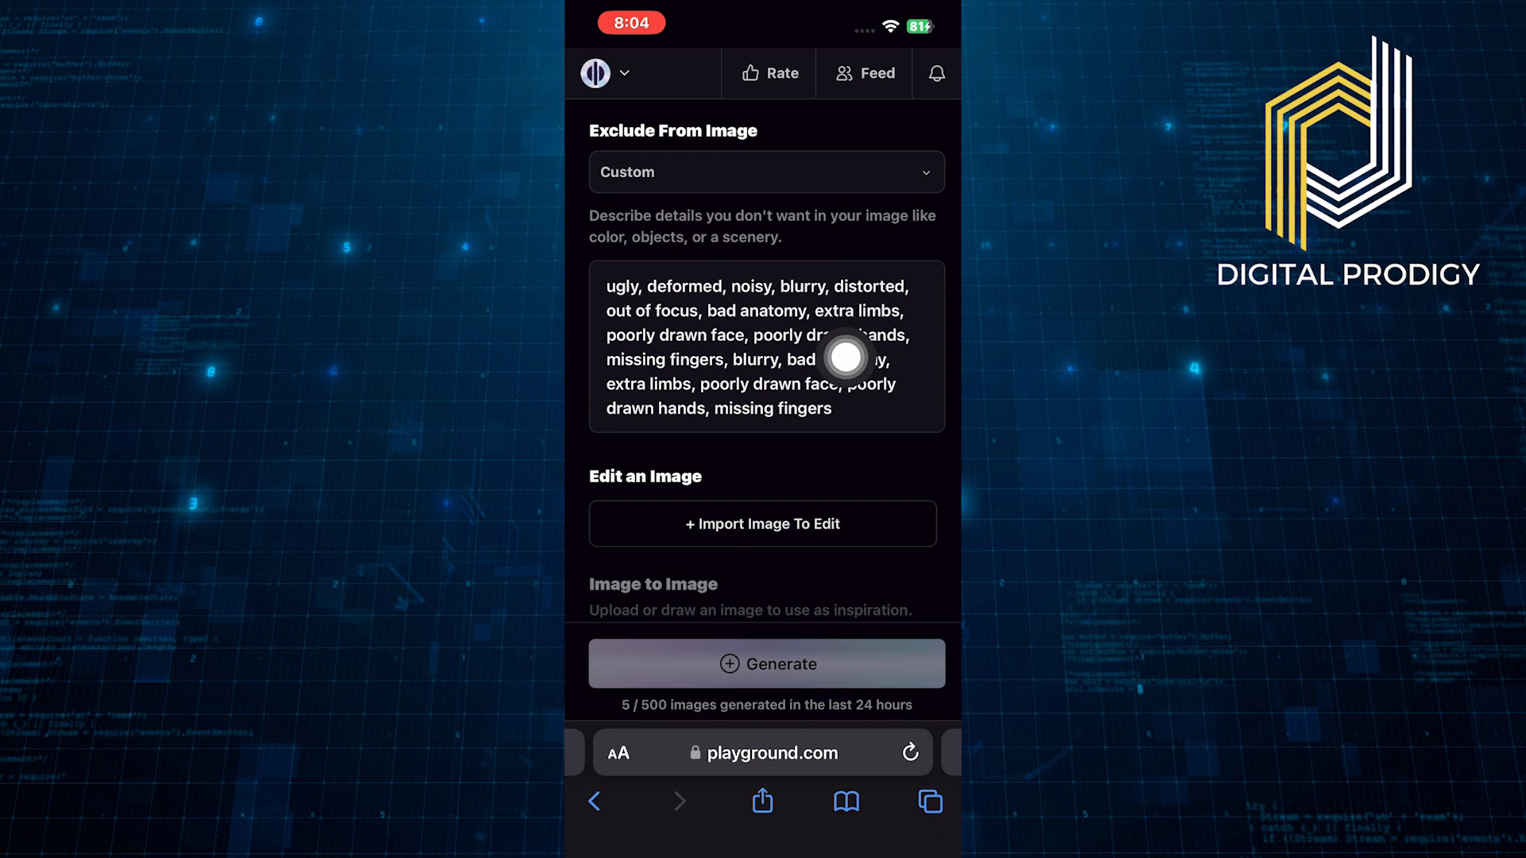
Enter the prompt 'Change the background to a beach' and generate.
type("Change the")
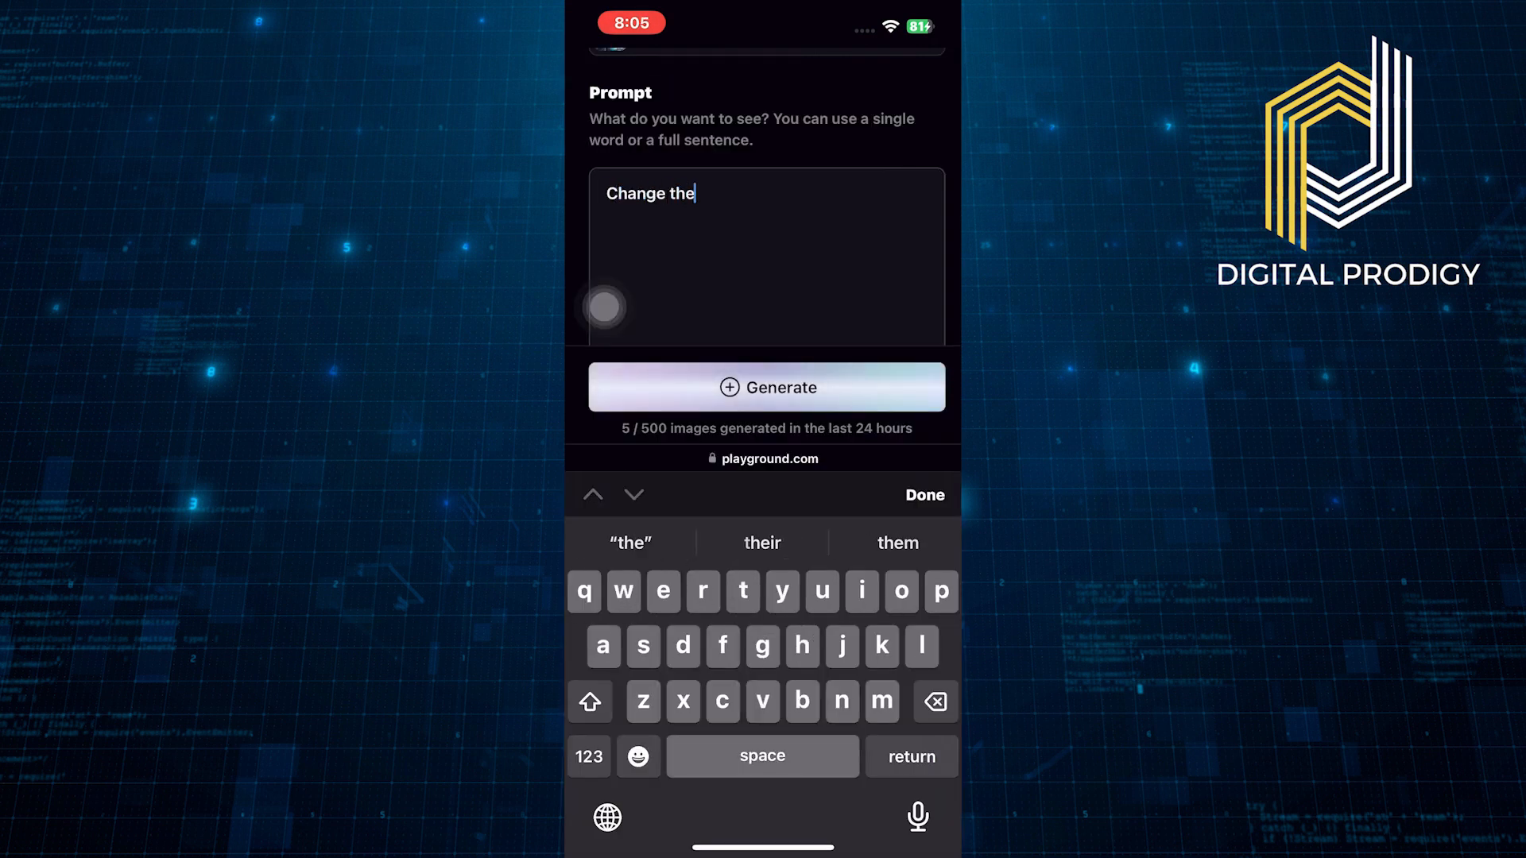
type("background to a beach")
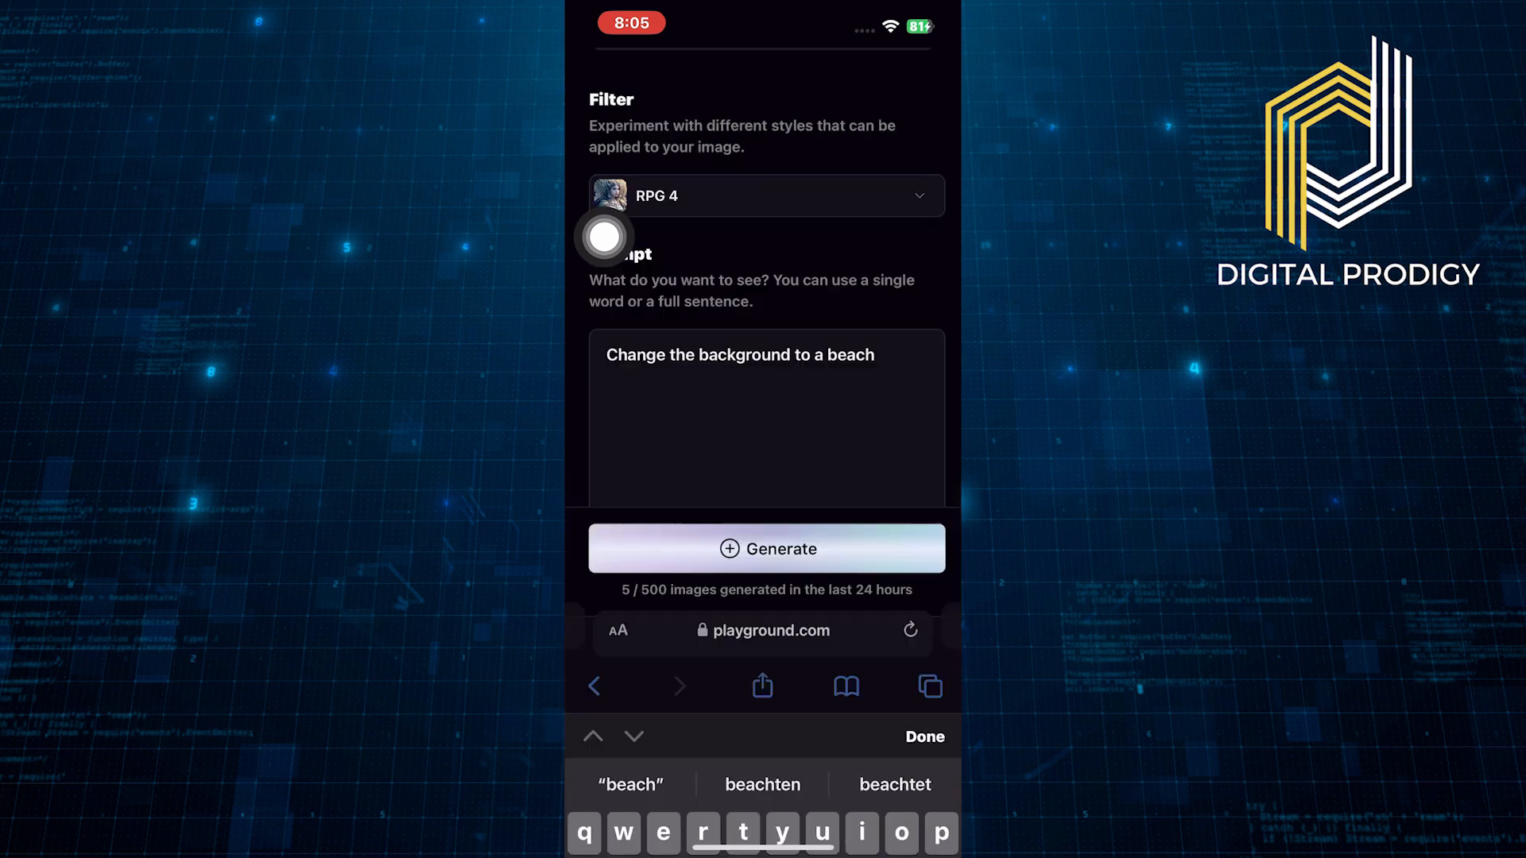
left_click(766, 548)
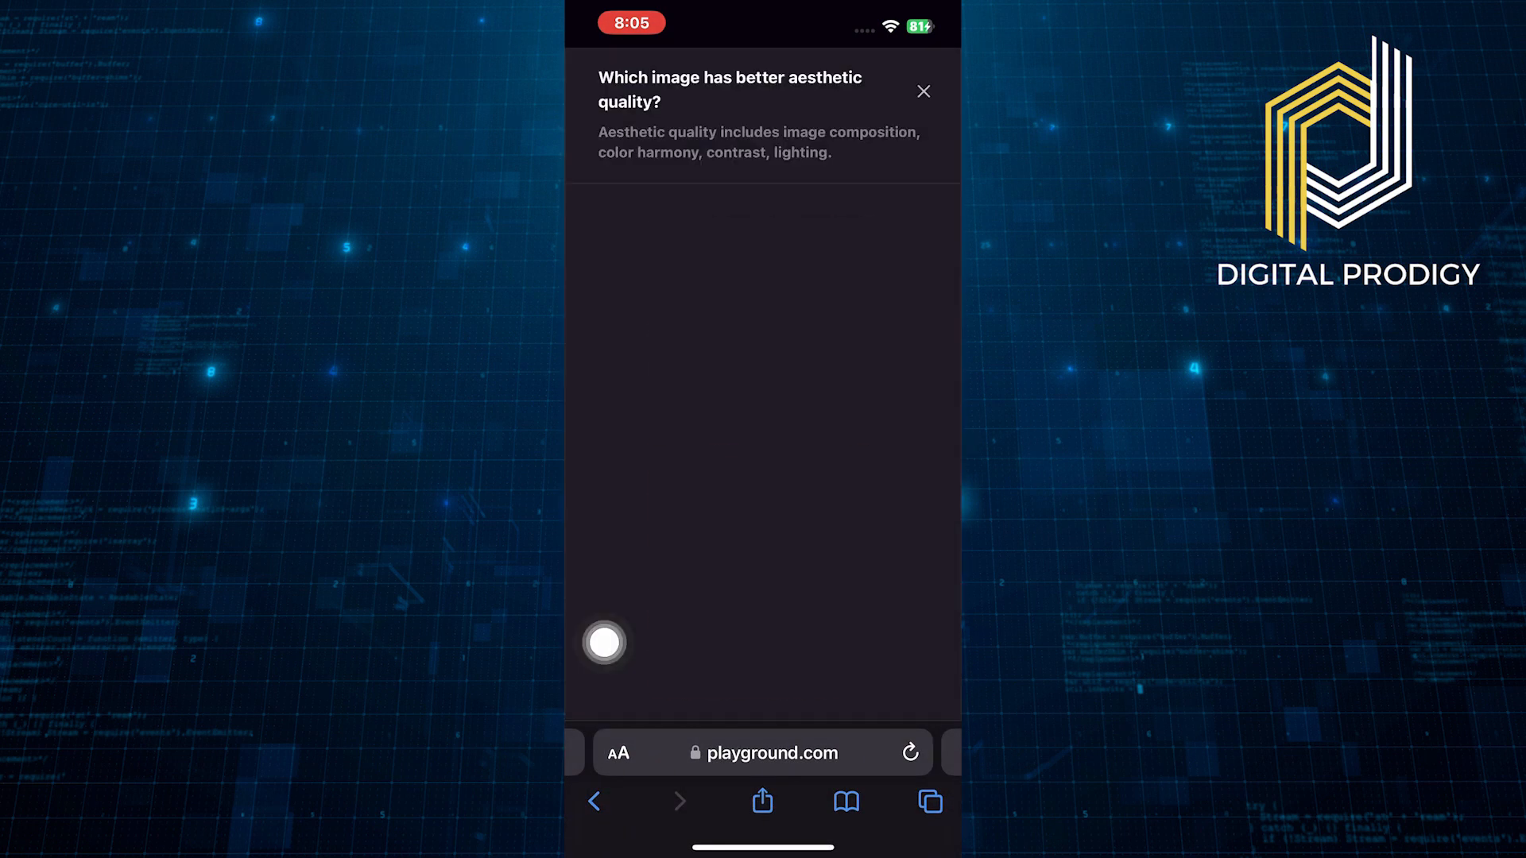
Dismiss the quality rating question and view the new sunset beach image.
left_click(923, 90)
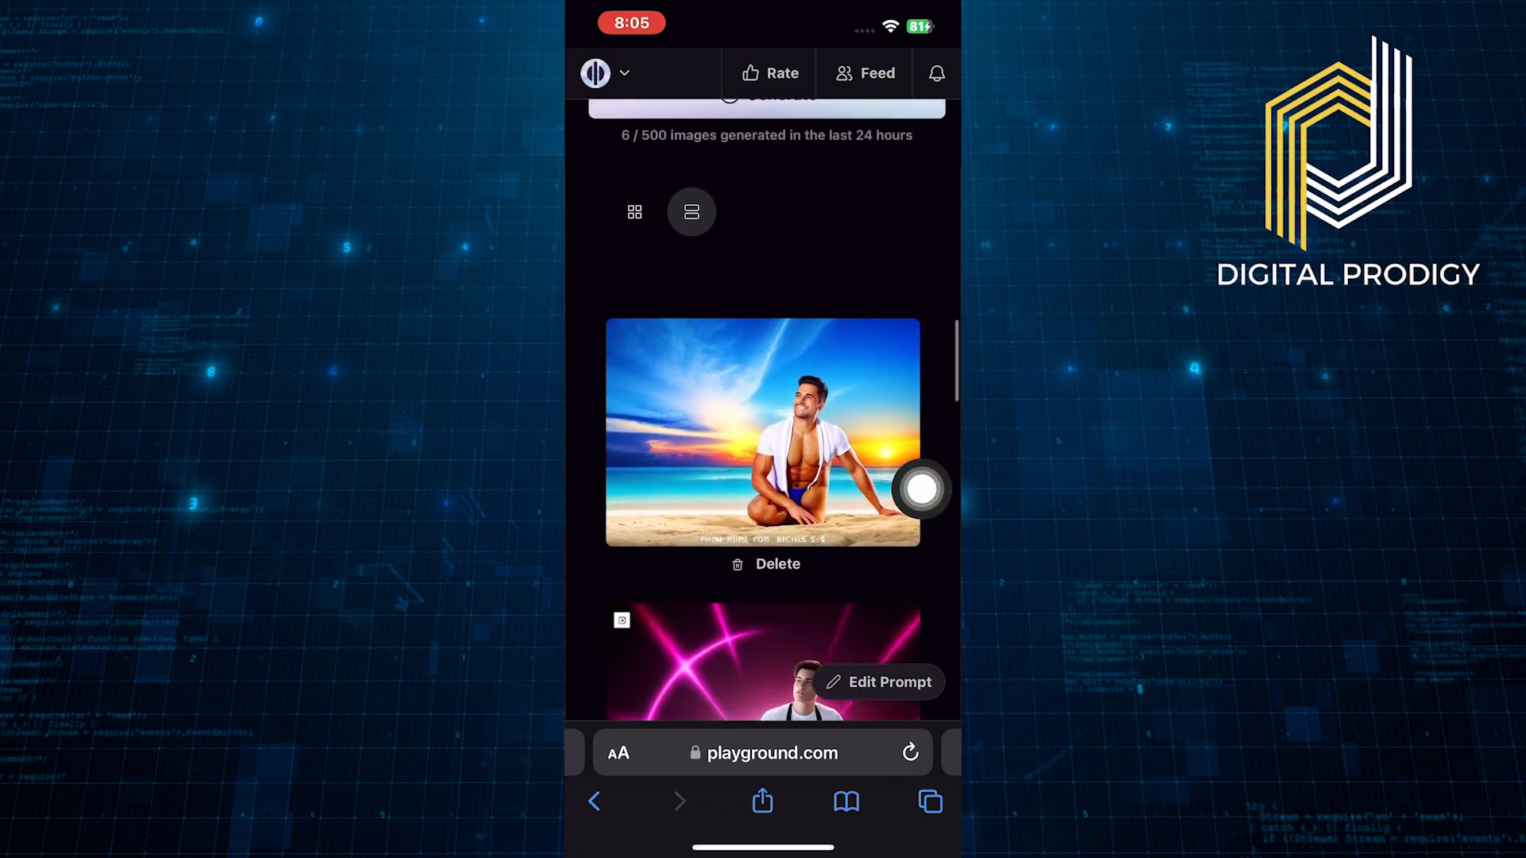
scroll("down", 3)
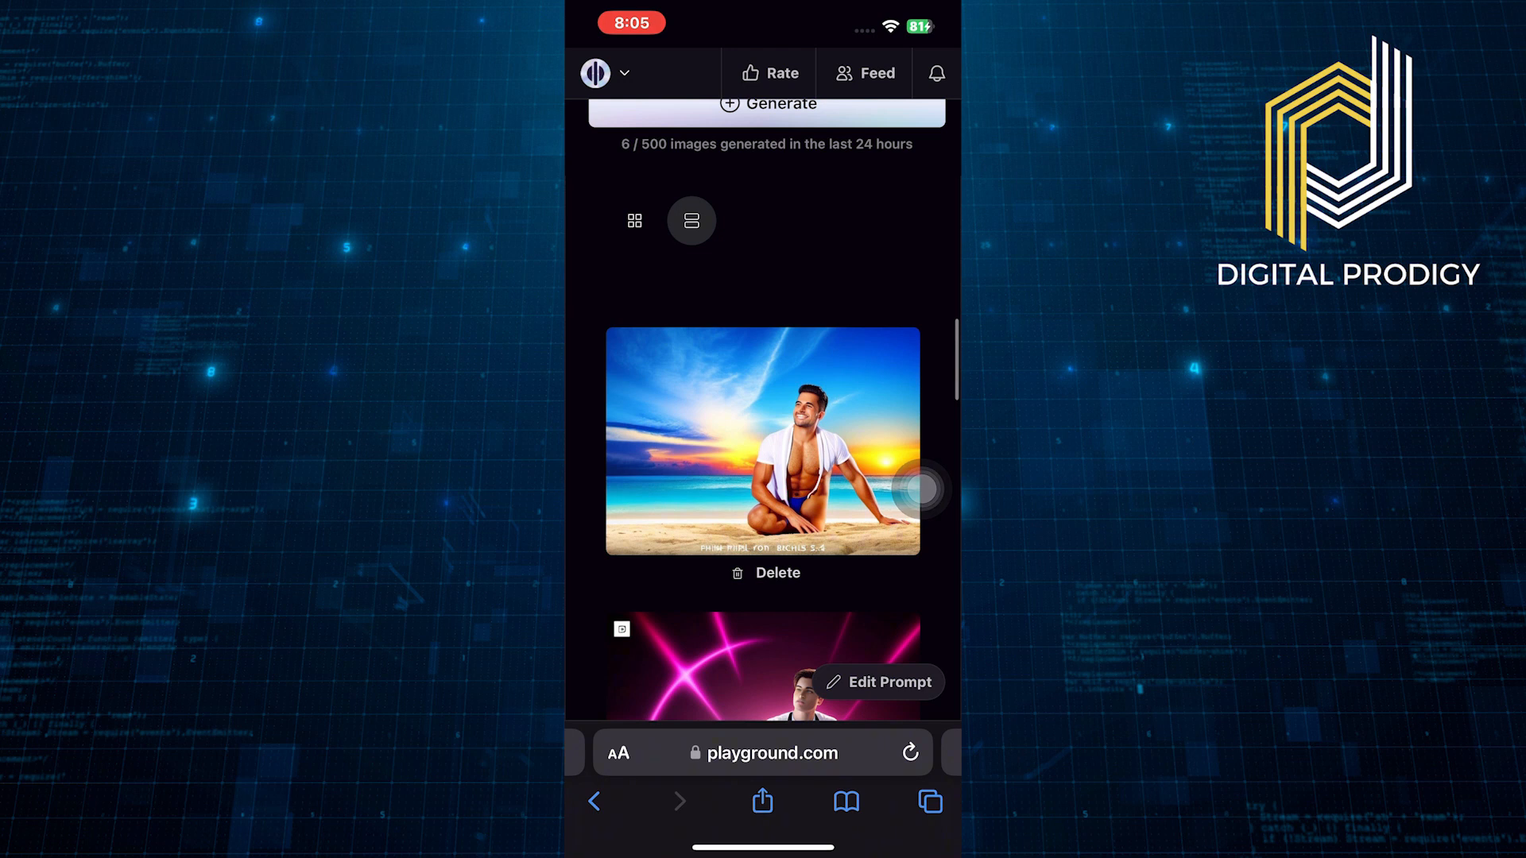